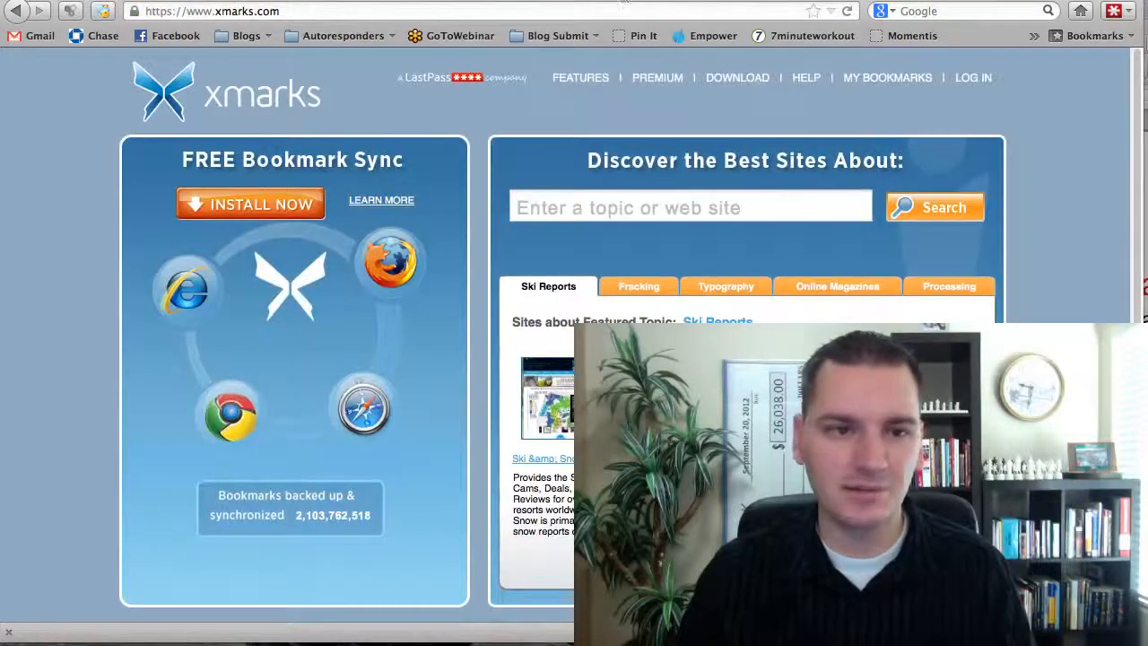
Open a new tab and go to Facebook via its bookmark
{"action": "left_click", "coordinate": [32, 35]}
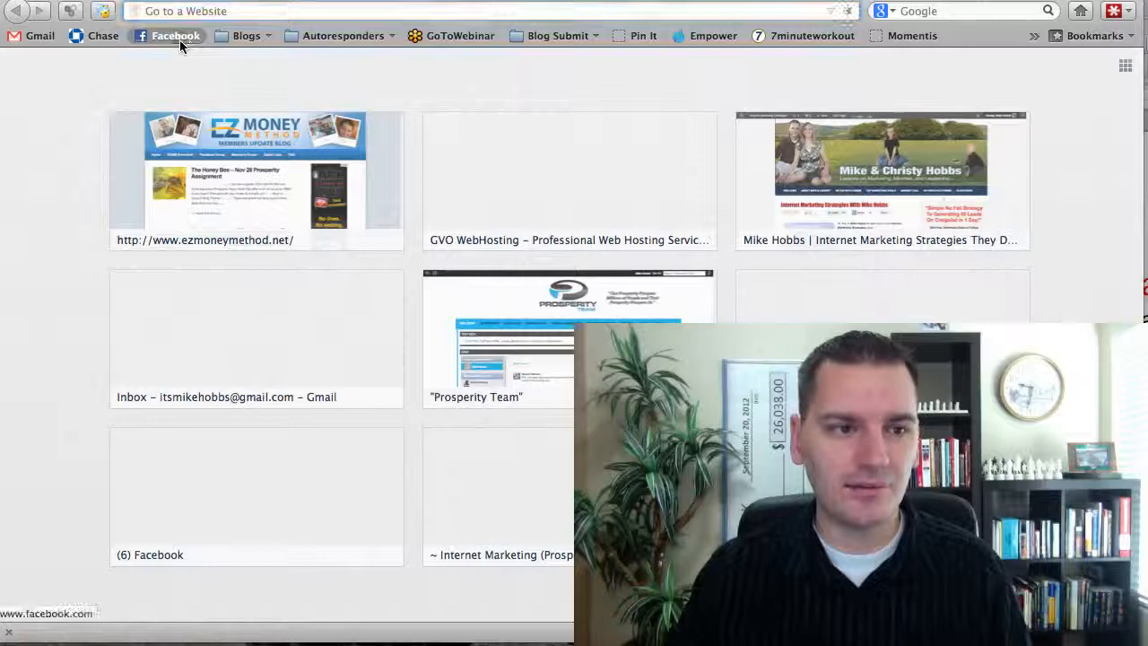
{"action": "left_click", "coordinate": [175, 35]}
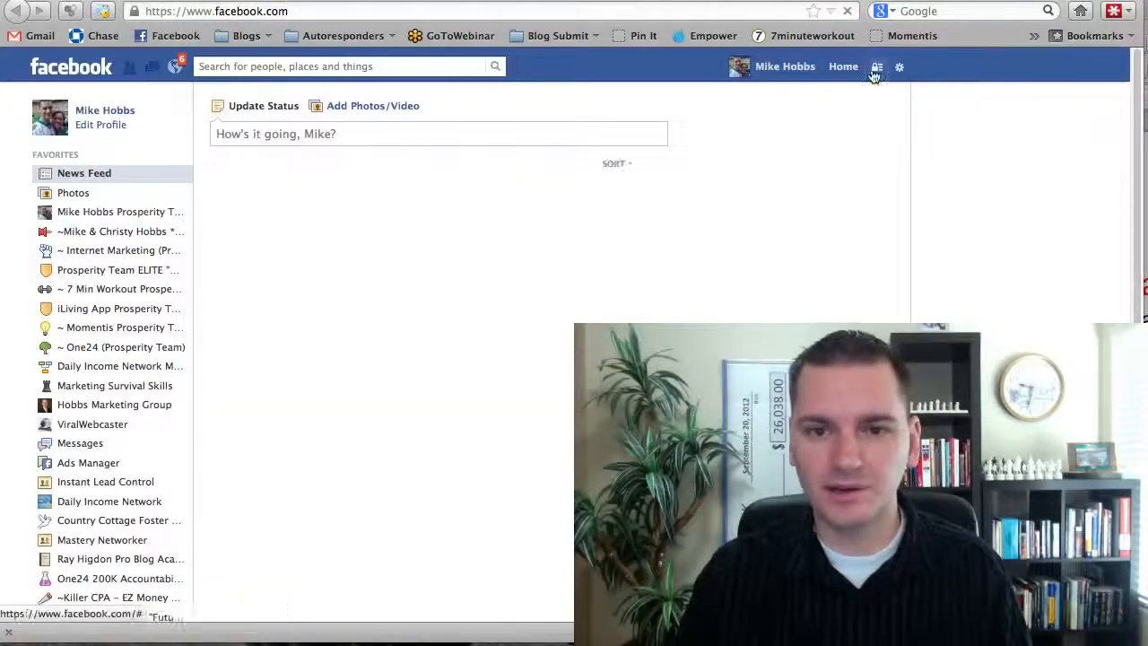
Log out of Facebook and reach the login form autofilled by LastPass
{"action": "left_click", "coordinate": [899, 67]}
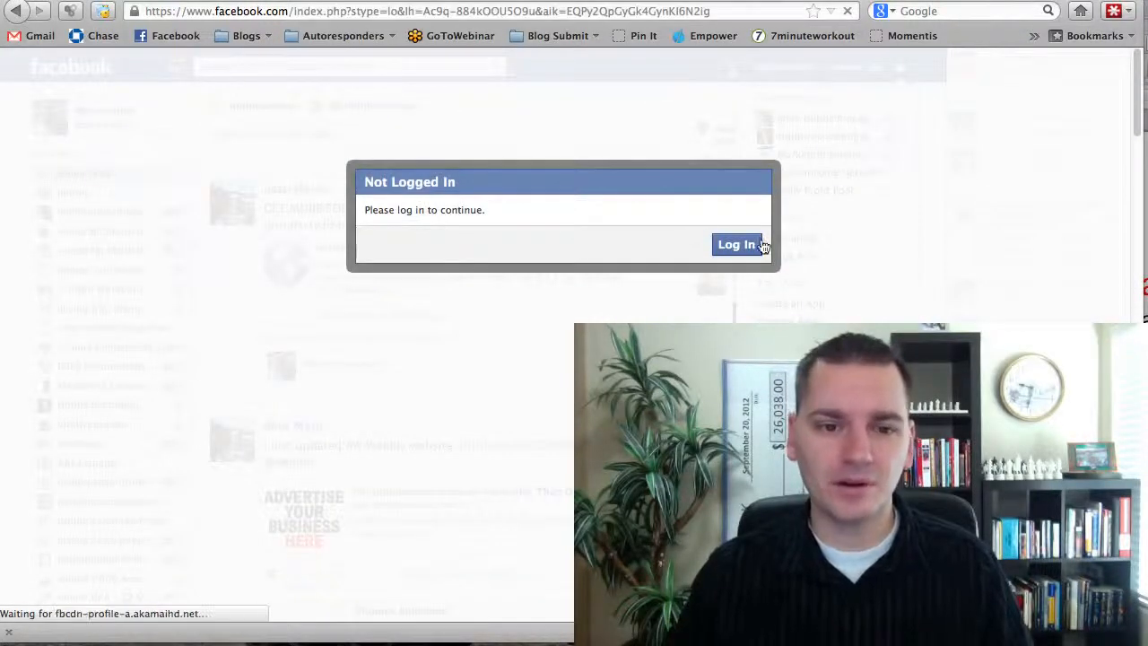
{"action": "left_click", "coordinate": [736, 244]}
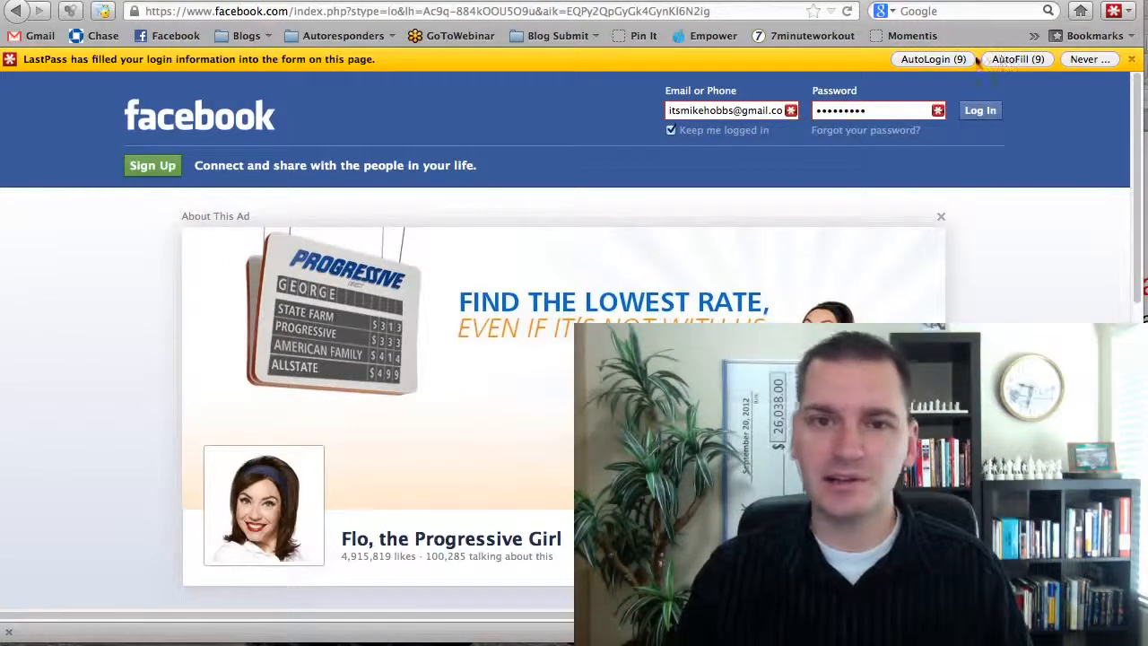
{"action": "mouse_move", "coordinate": [1018, 60]}
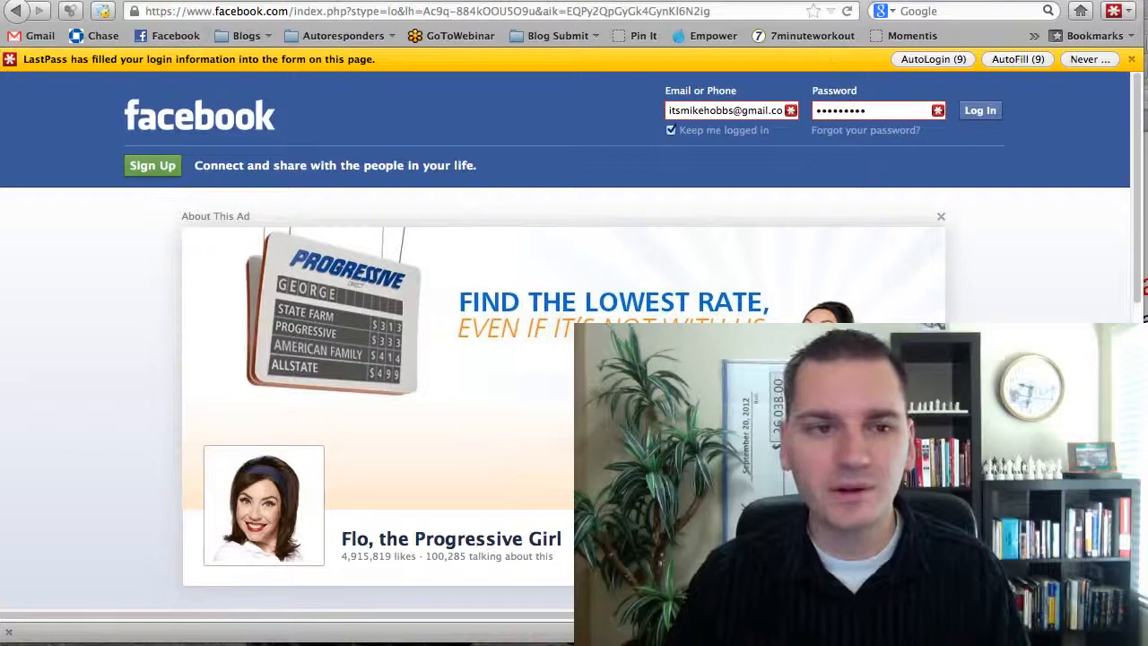
Open the Gmail inbox from its bookmark, then the General settings page
{"action": "left_click", "coordinate": [31, 35]}
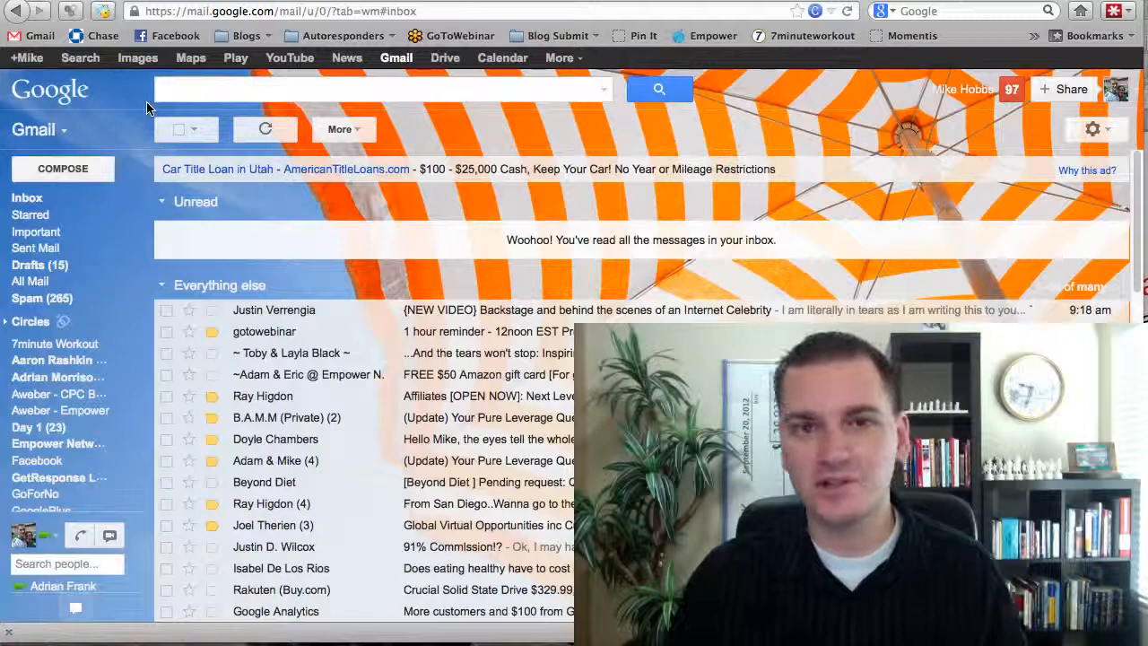
{"action": "left_click", "coordinate": [1092, 128]}
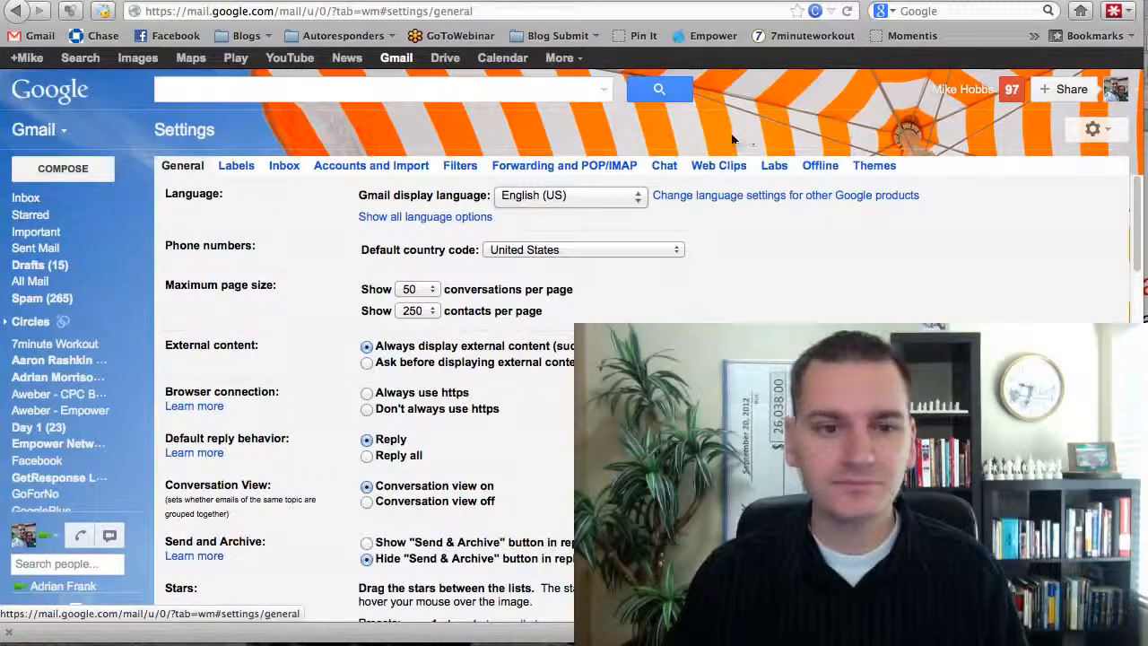
Show the Forwarding and POP/IMAP tab, with POP and IMAP enabled
{"action": "left_click", "coordinate": [565, 165]}
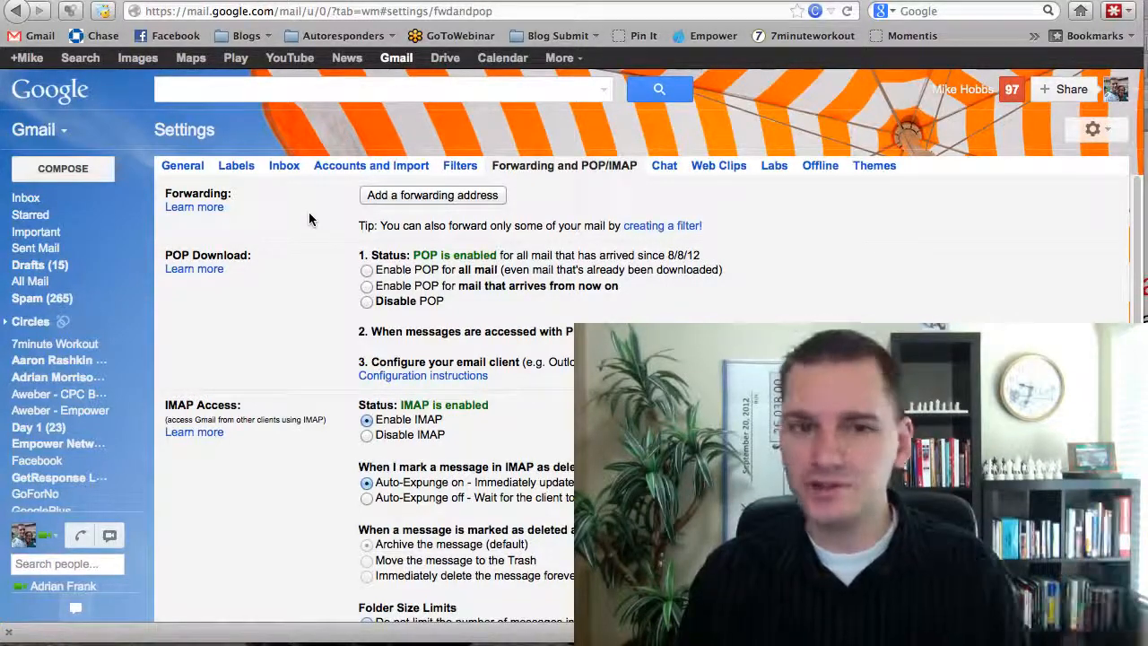
{"action": "mouse_move", "coordinate": [288, 251]}
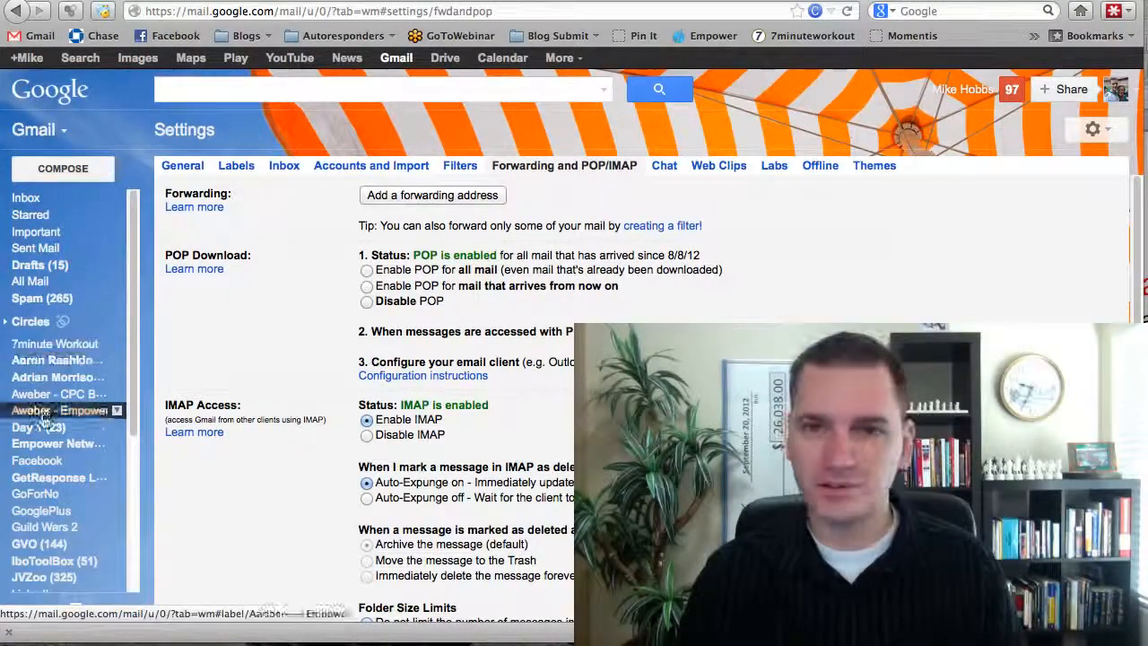
Discard the unsaved settings changes and open Justin Verrengia's backstage video email
{"action": "scroll", "scroll_direction": "down", "scroll_amount": 3}
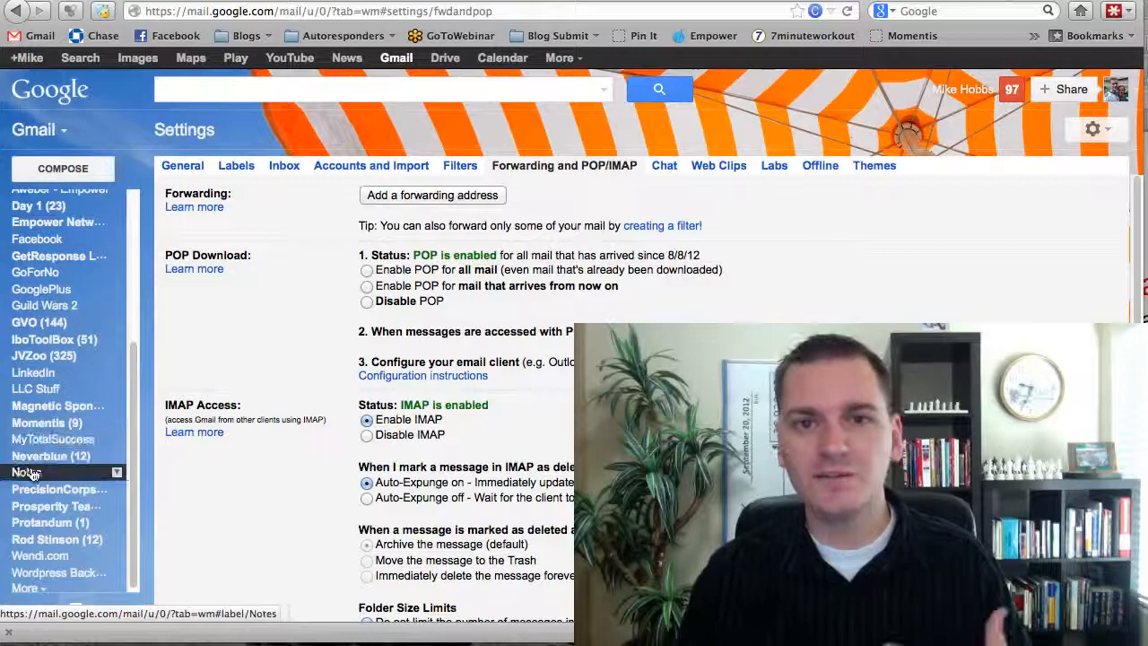
{"action": "scroll", "scroll_direction": "up", "scroll_amount": 3}
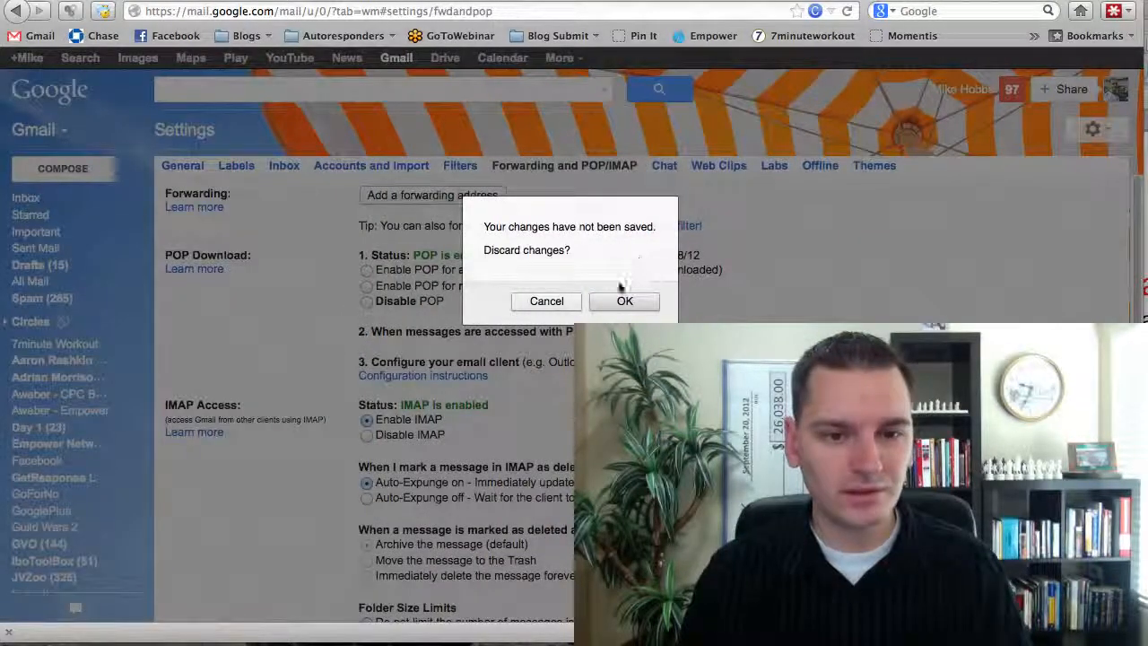
{"action": "left_click", "coordinate": [624, 301]}
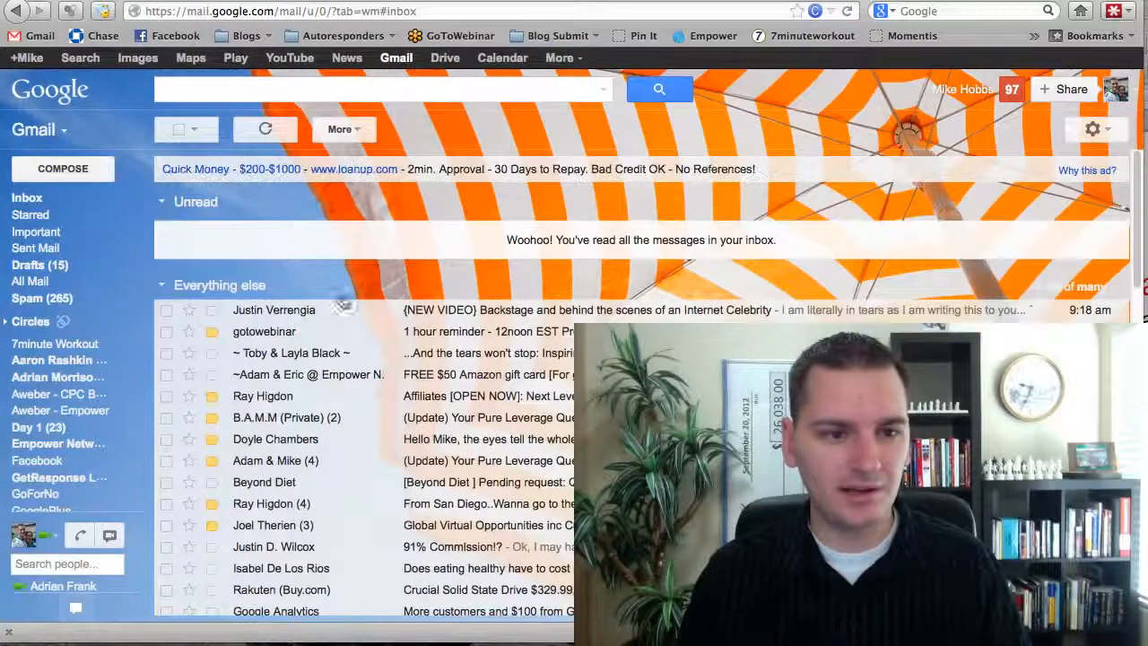
{"action": "scroll", "scroll_direction": "up", "scroll_amount": 3}
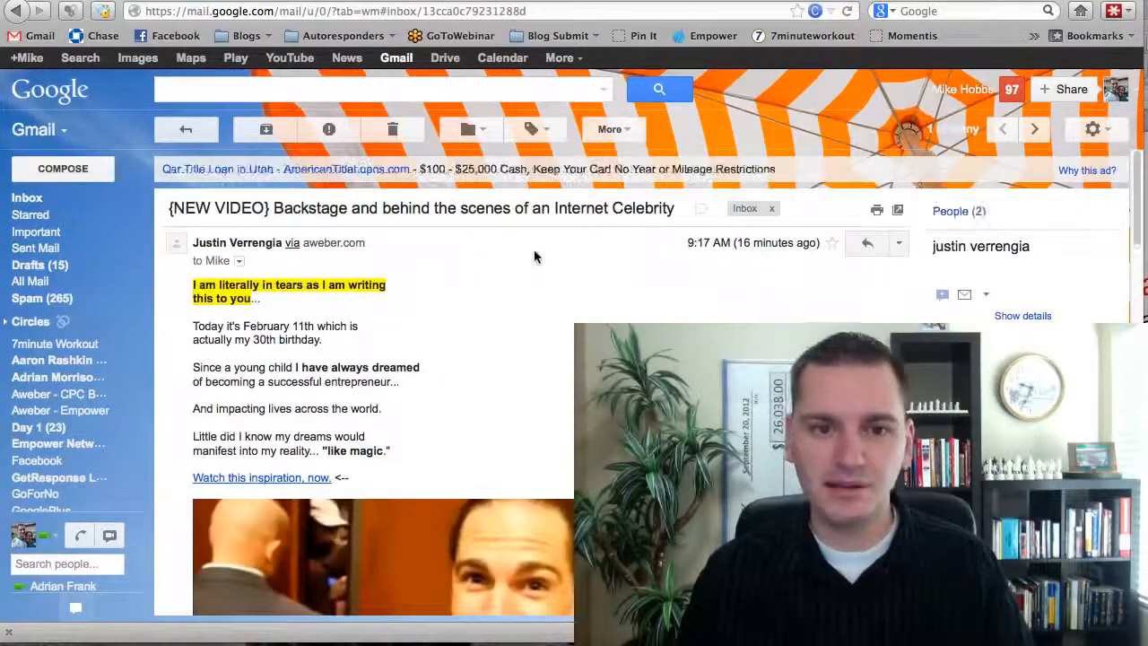
{"action": "left_click", "coordinate": [613, 129]}
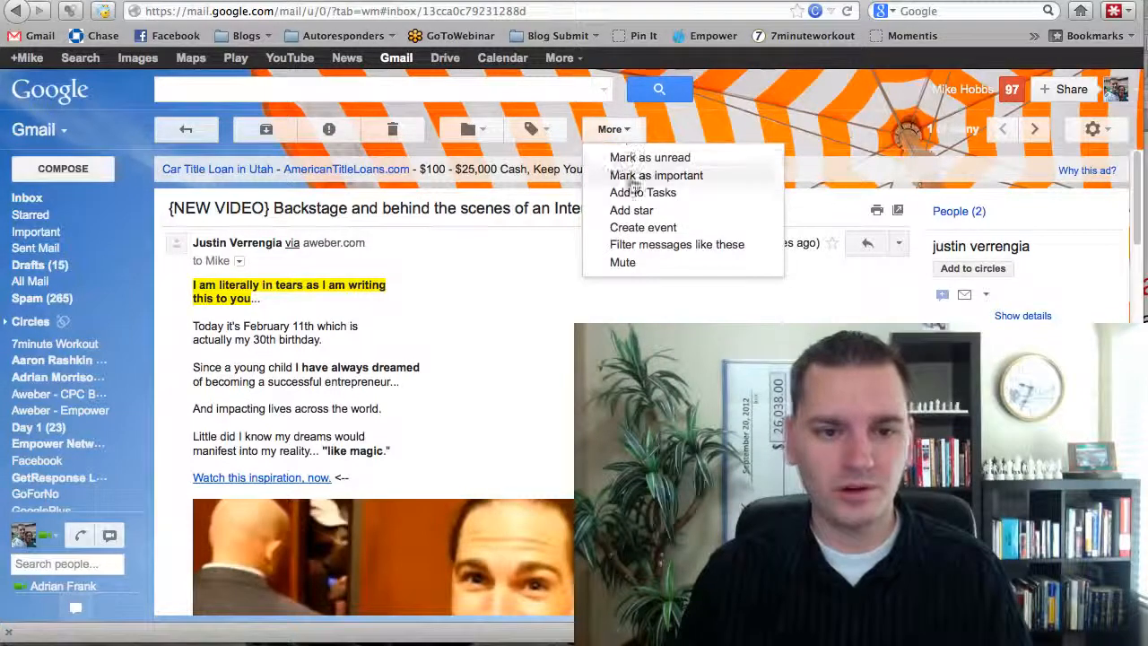
{"action": "left_click", "coordinate": [676, 244]}
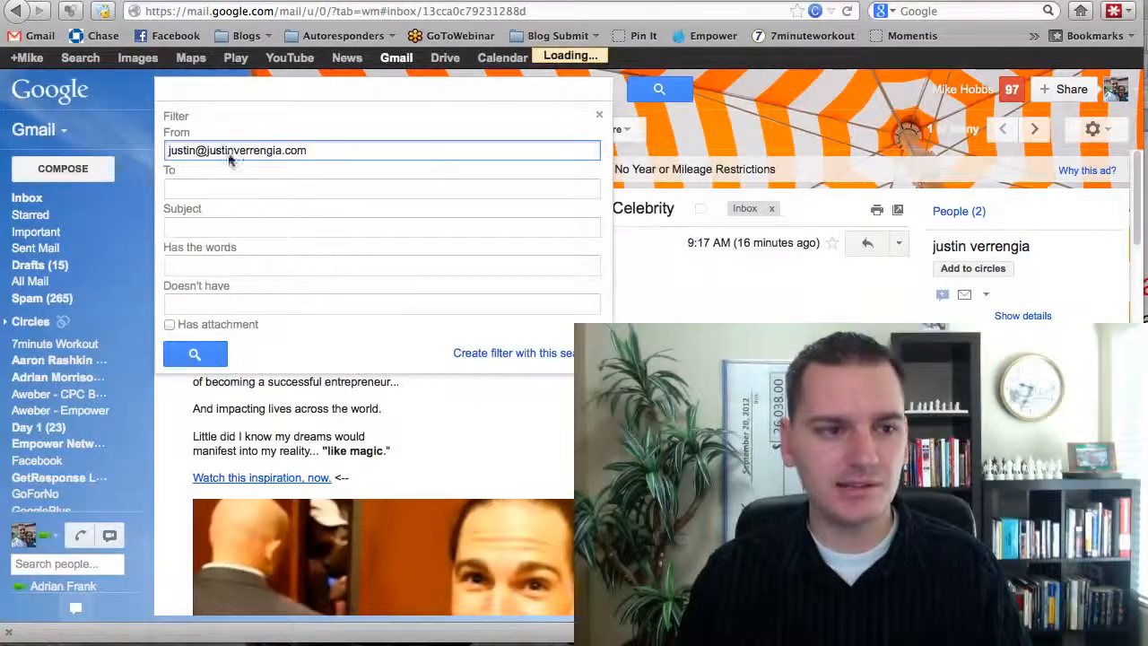
{"action": "left_click", "coordinate": [512, 353]}
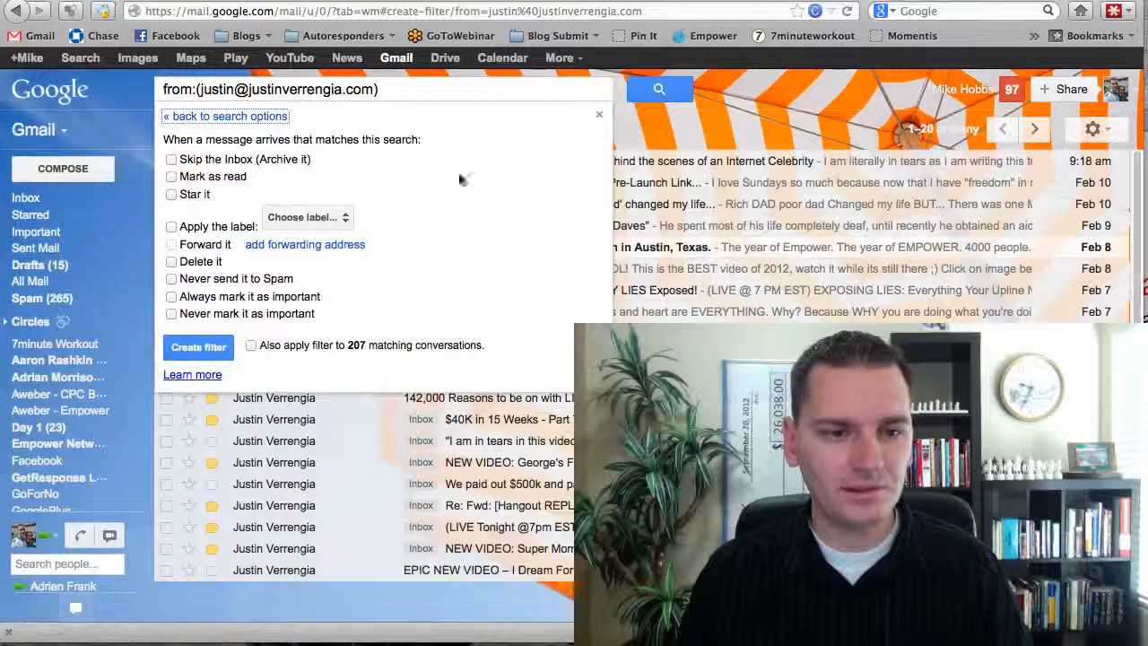
Tick Apply the label and Never send it to Spam, then dismiss the filter
{"action": "left_click", "coordinate": [171, 278]}
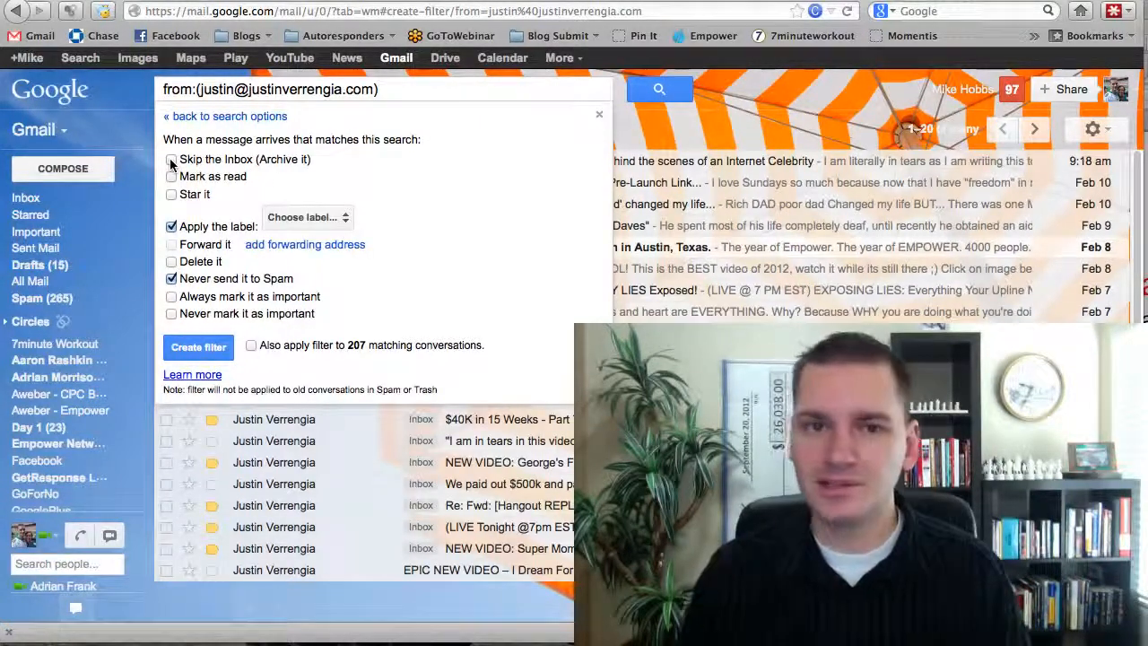
{"action": "left_click", "coordinate": [171, 159]}
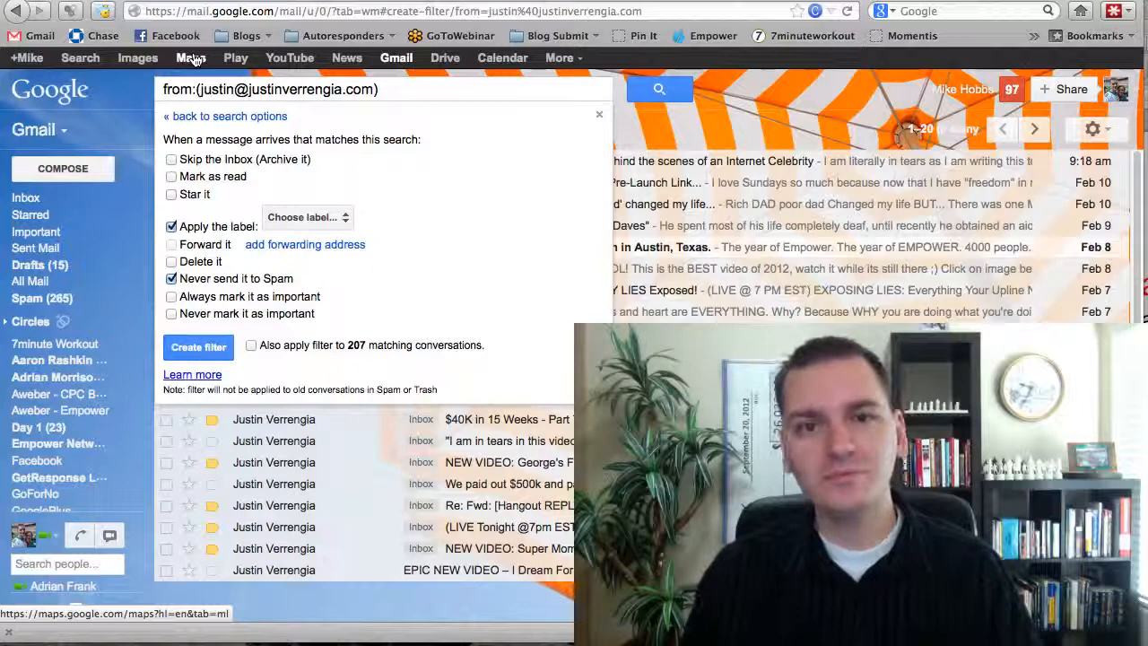
{"action": "left_click", "coordinate": [599, 114]}
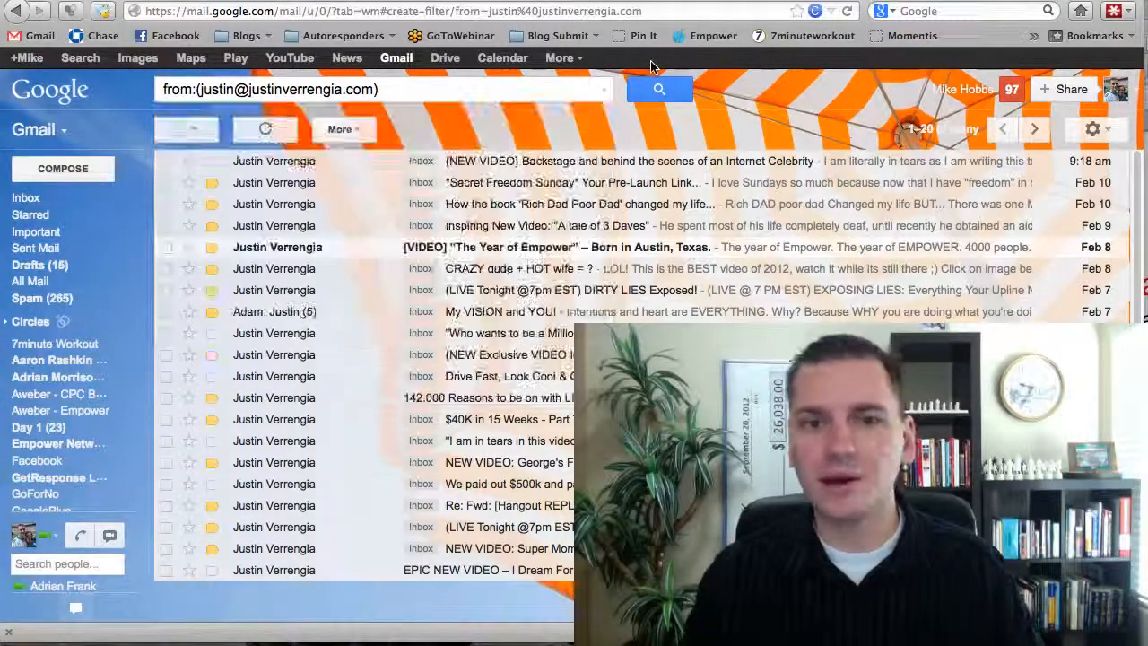
{"action": "mouse_move", "coordinate": [709, 71]}
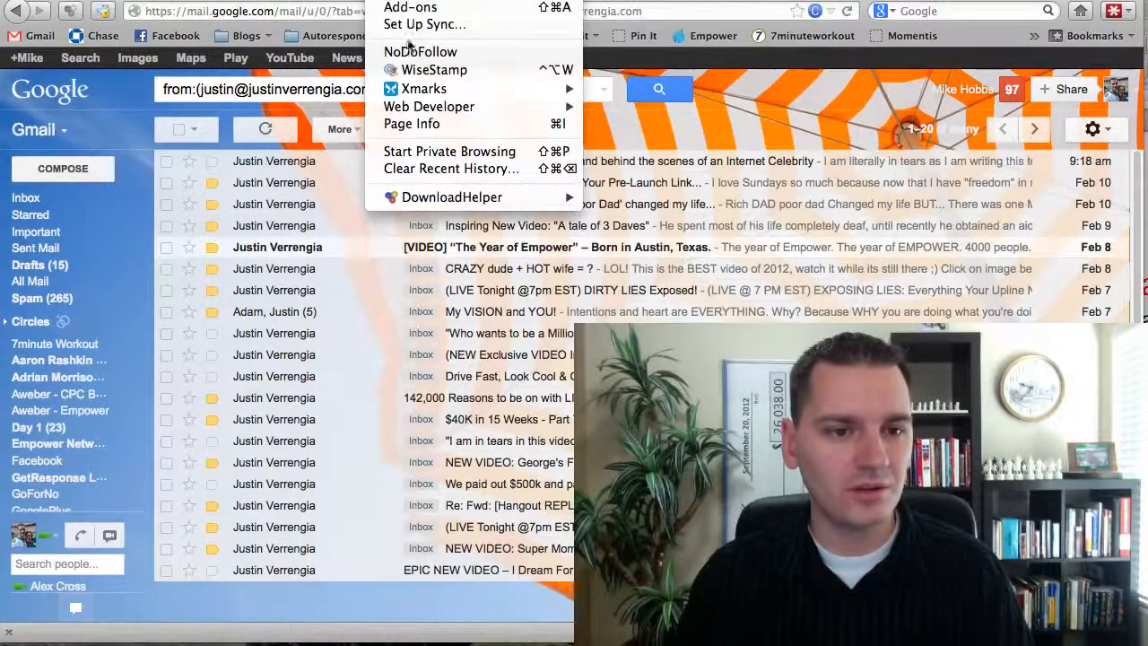
Open Tools > Add-ons and list extensions like LastPass and Xmarks
{"action": "left_click", "coordinate": [410, 7]}
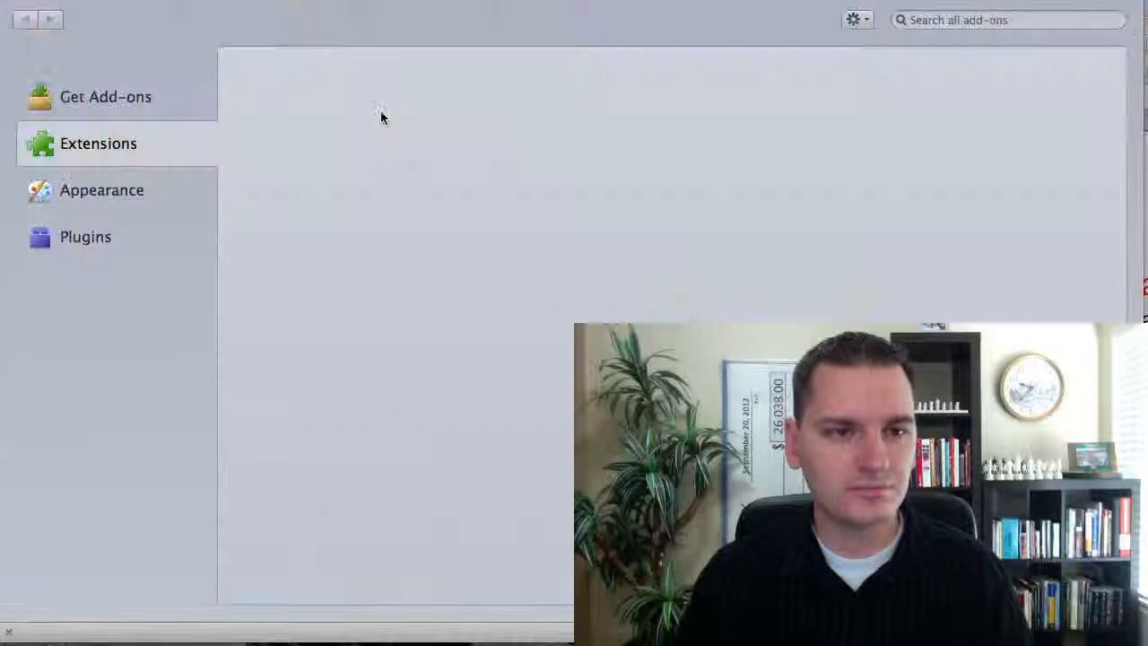
{"action": "left_click", "coordinate": [98, 144]}
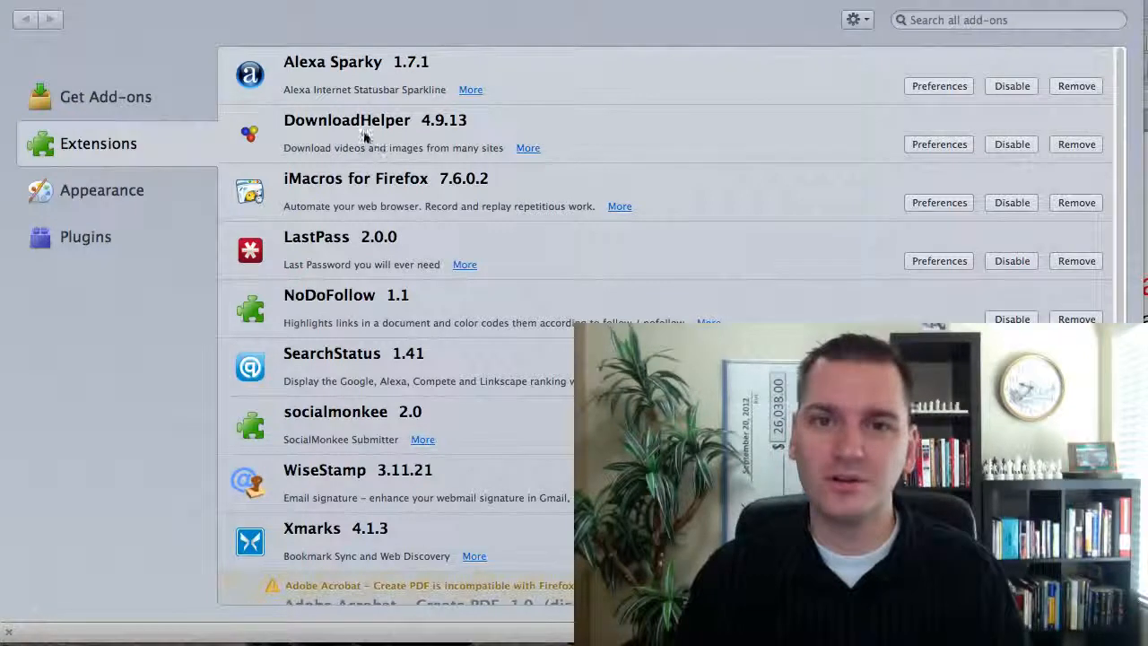
{"action": "mouse_move", "coordinate": [258, 218]}
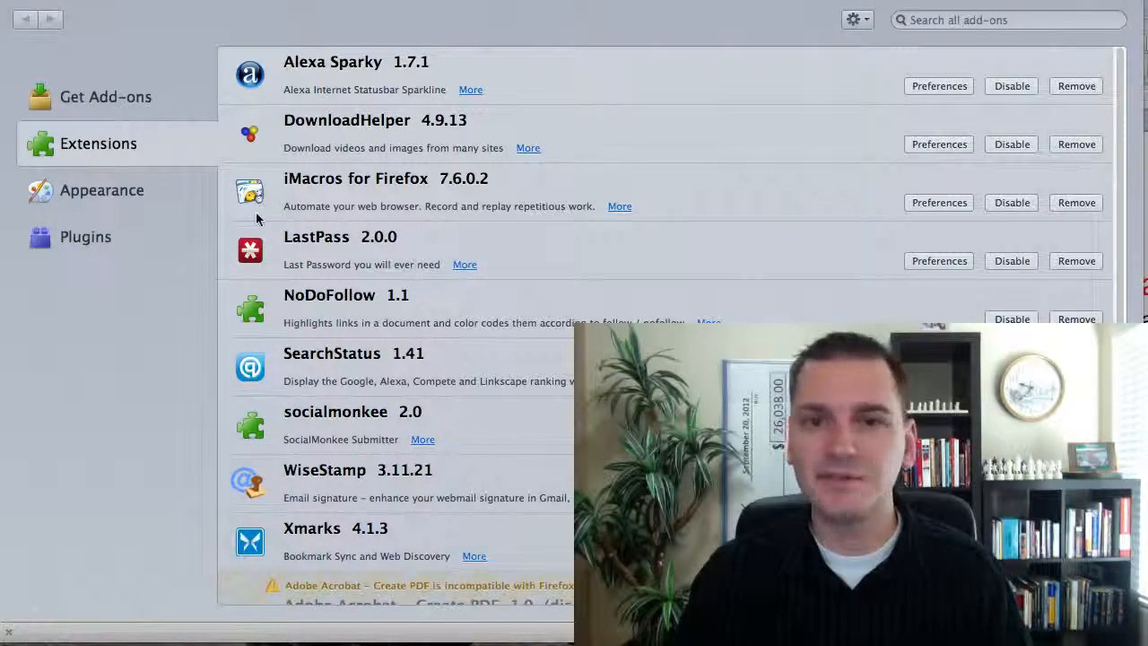
{"action": "mouse_move", "coordinate": [524, 321]}
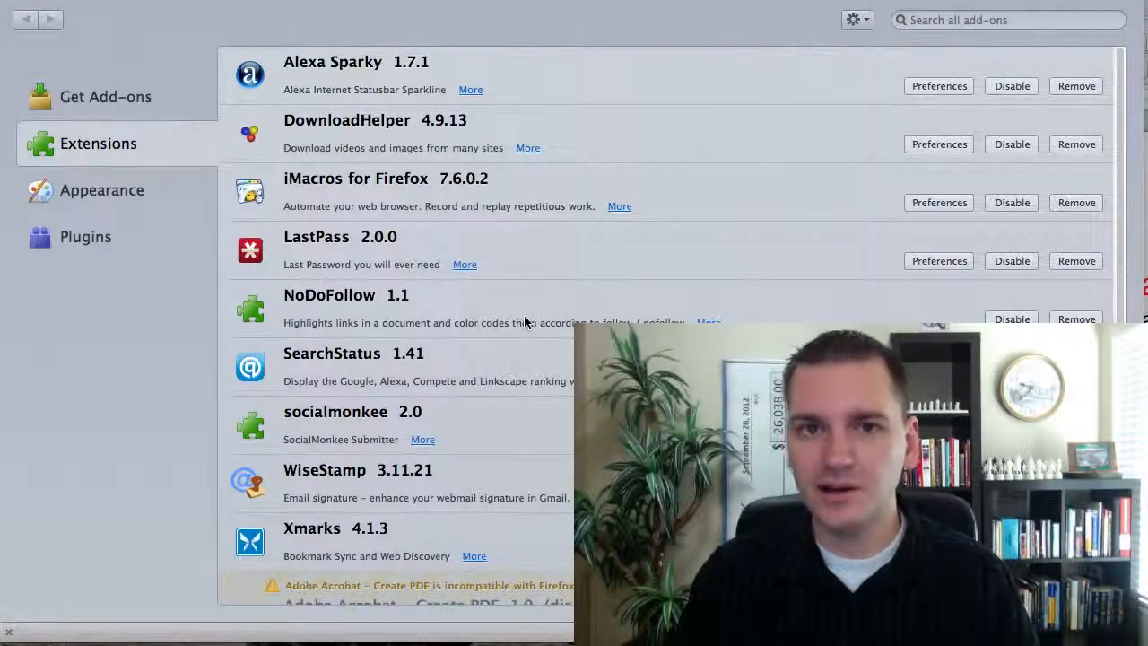
{"action": "mouse_move", "coordinate": [413, 116]}
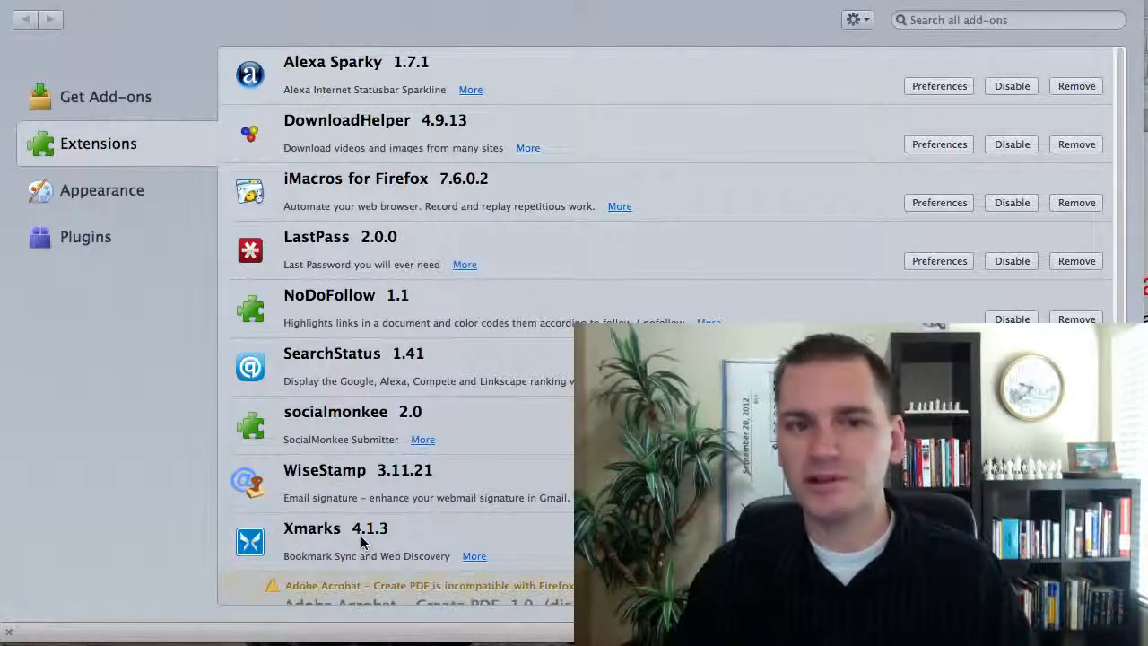
{"action": "mouse_move", "coordinate": [314, 405]}
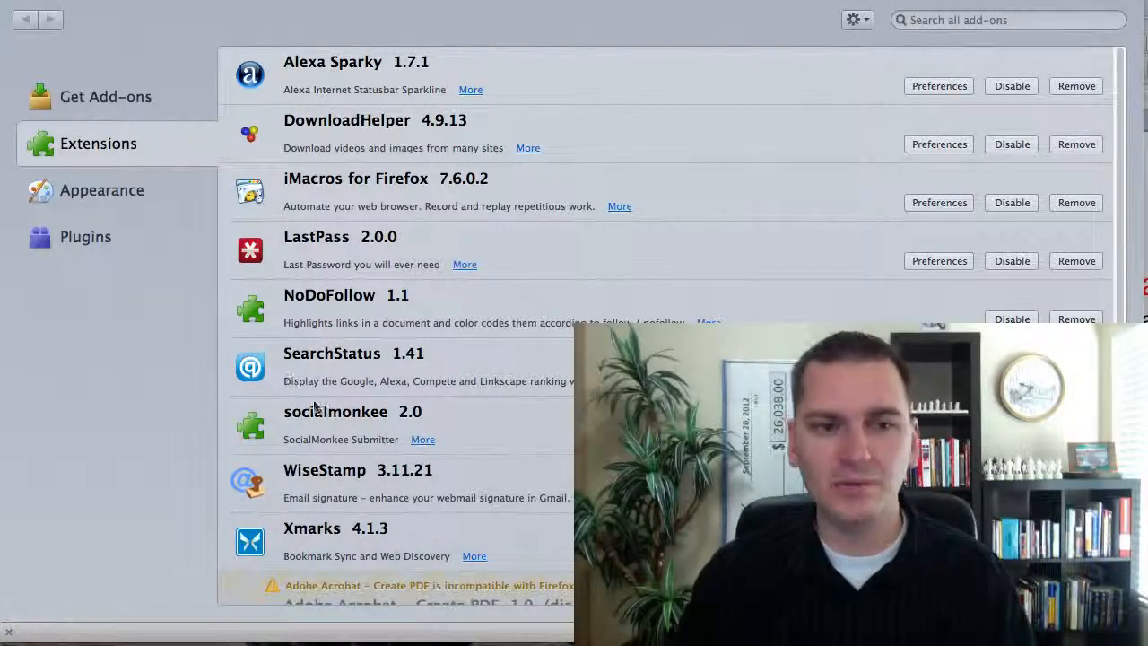